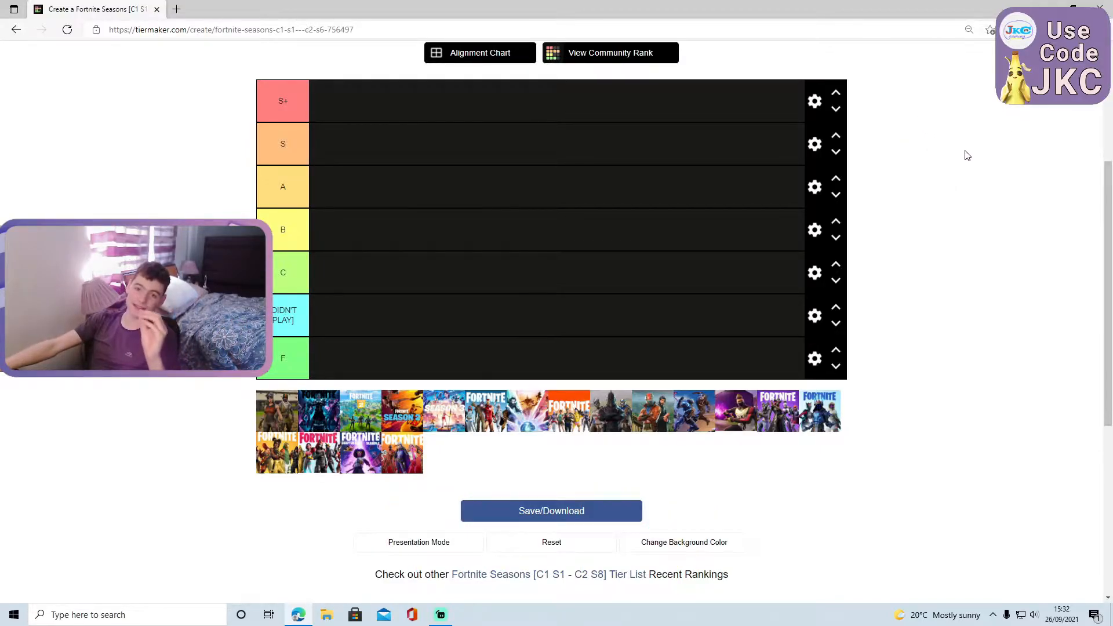
{"action": "mouse_move", "coordinate": [600, 146]}
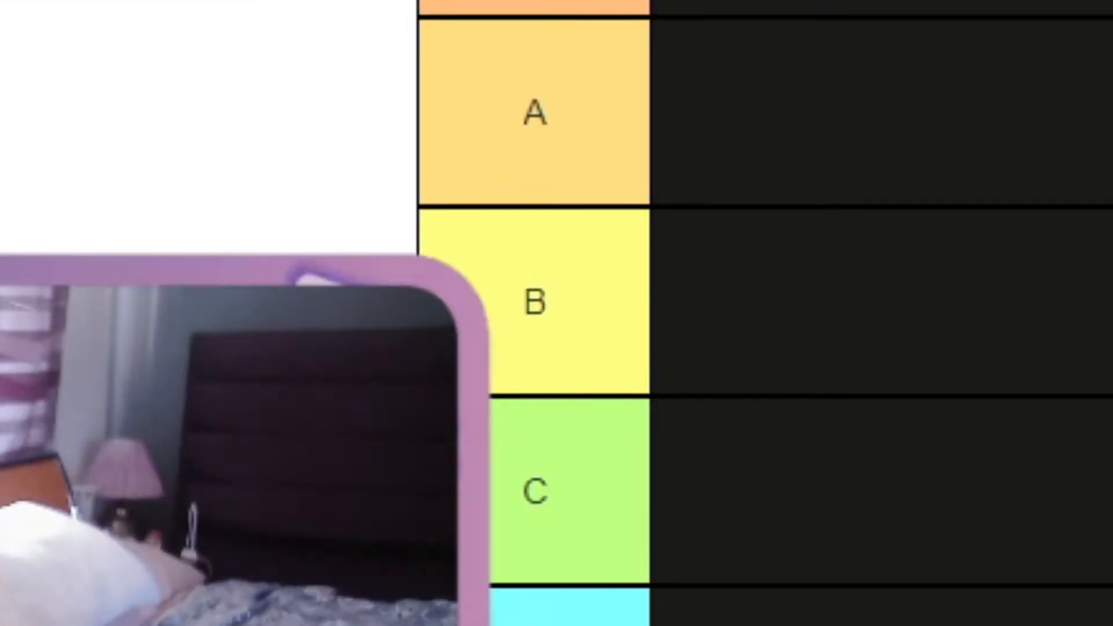
Scroll down to check the F row above Didn't Play at the bottom
{"action": "scroll", "scroll_direction": "down", "scroll_amount": 3}
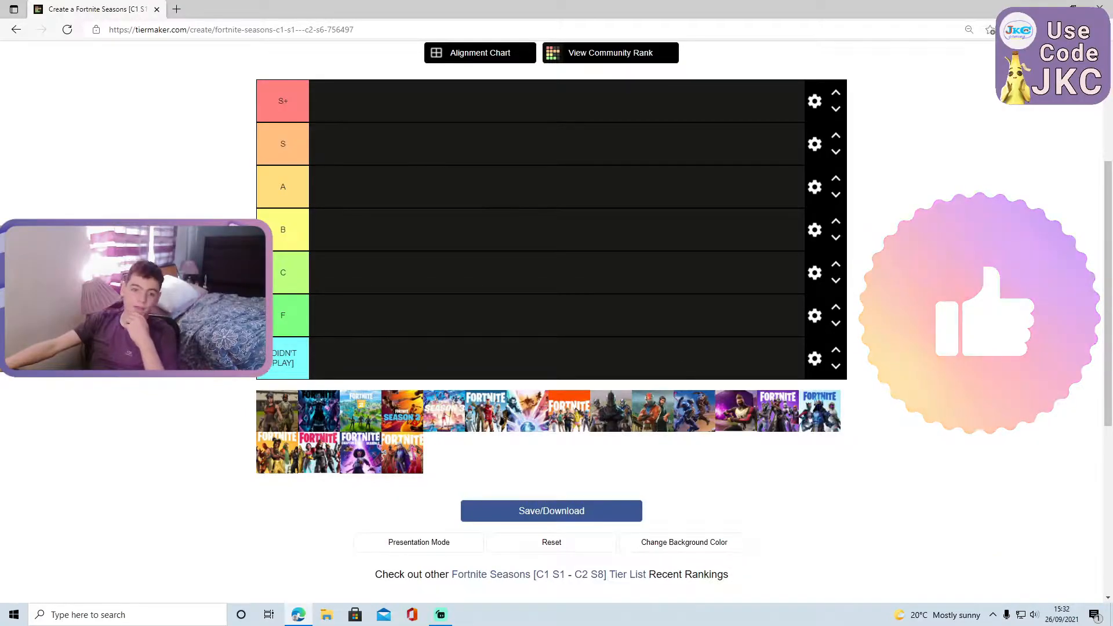
{"action": "mouse_move", "coordinate": [798, 307]}
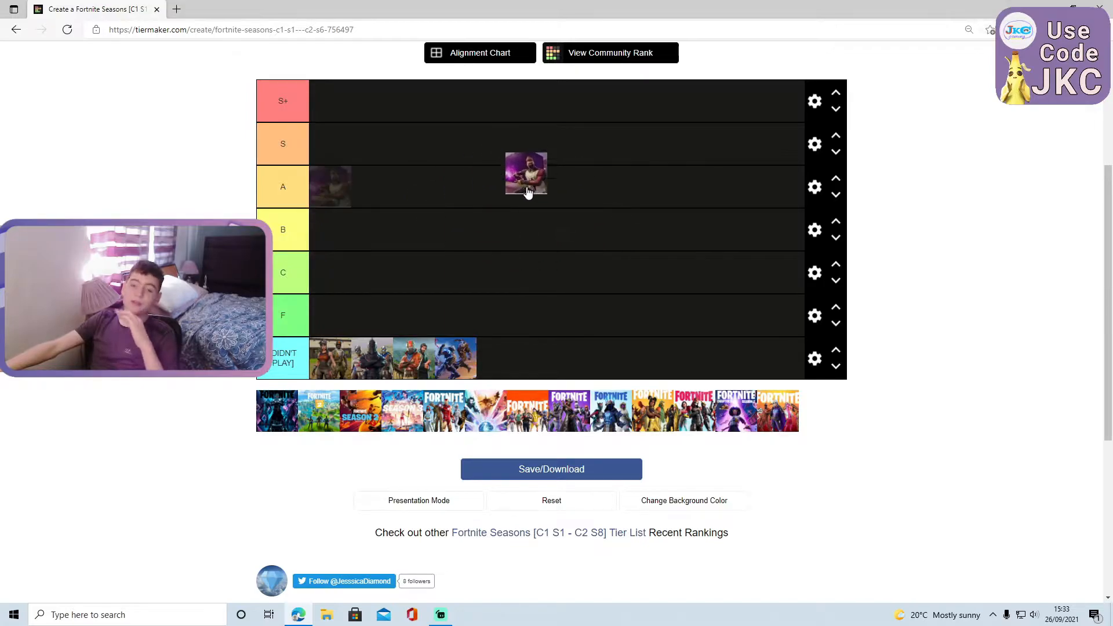
Try the purple season thumbnail in the A, S+ and C rows, then settle it in B
{"action": "left_click_drag", "start_coordinate": [525, 175], "coordinate": [502, 196]}
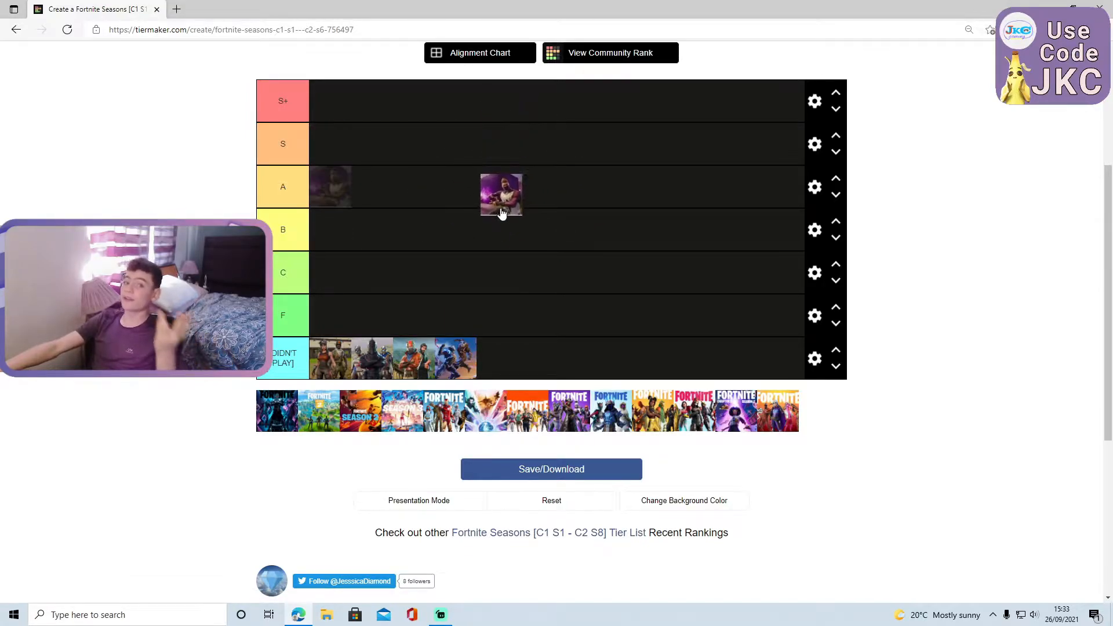
{"action": "left_click_drag", "start_coordinate": [501, 194], "coordinate": [488, 215]}
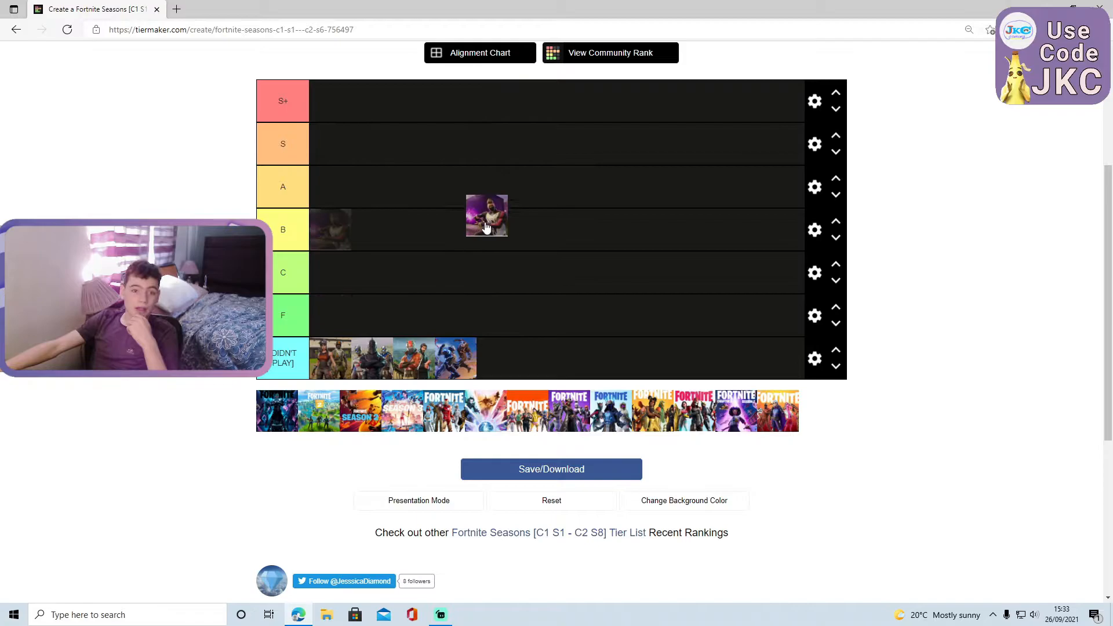
{"action": "left_click_drag", "start_coordinate": [486, 216], "coordinate": [555, 126]}
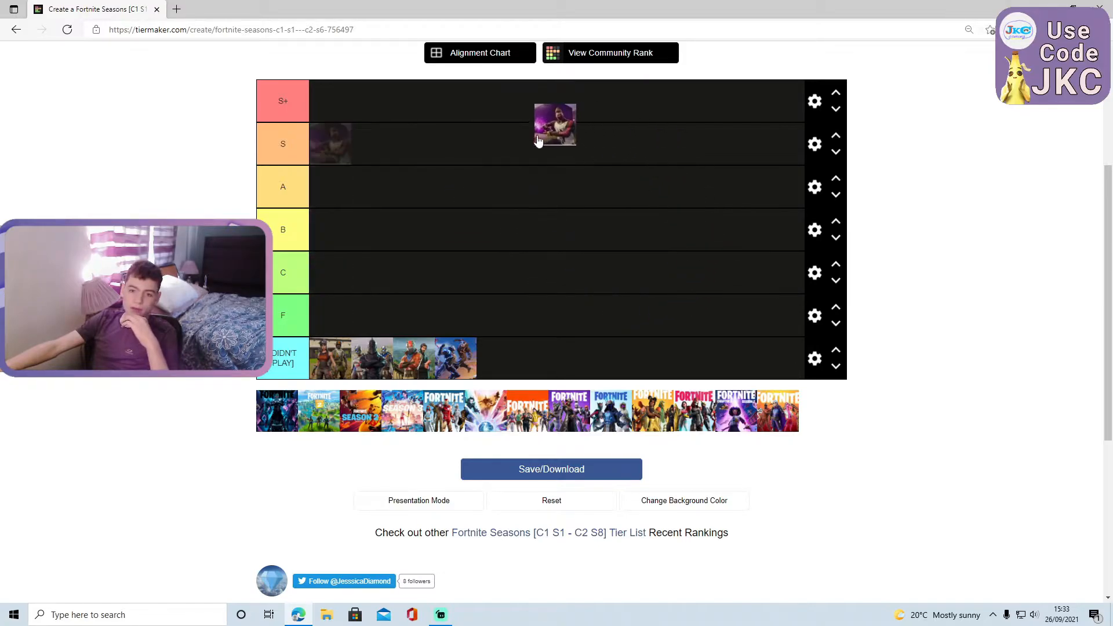
{"action": "left_click_drag", "start_coordinate": [556, 125], "coordinate": [383, 282]}
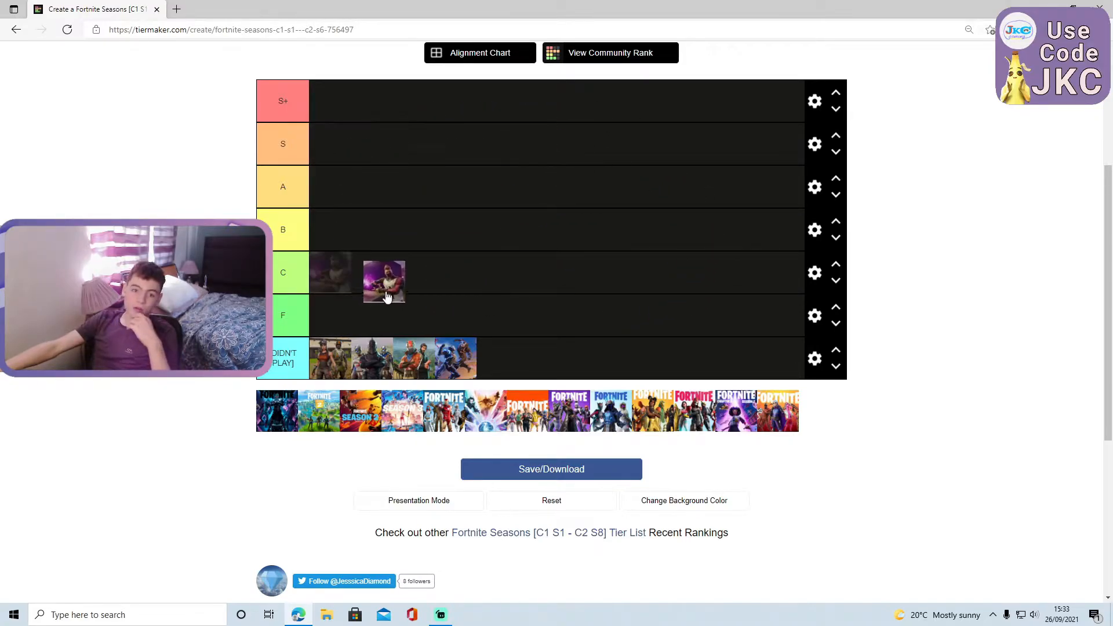
{"action": "left_click_drag", "start_coordinate": [384, 282], "coordinate": [469, 187]}
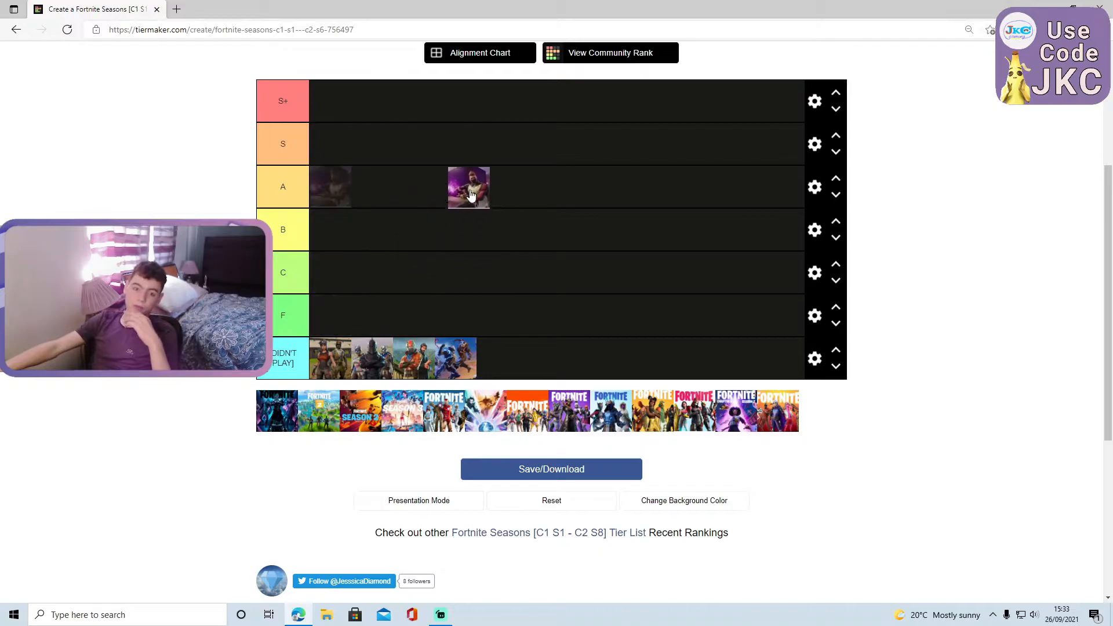
{"action": "left_click_drag", "start_coordinate": [468, 187], "coordinate": [458, 204]}
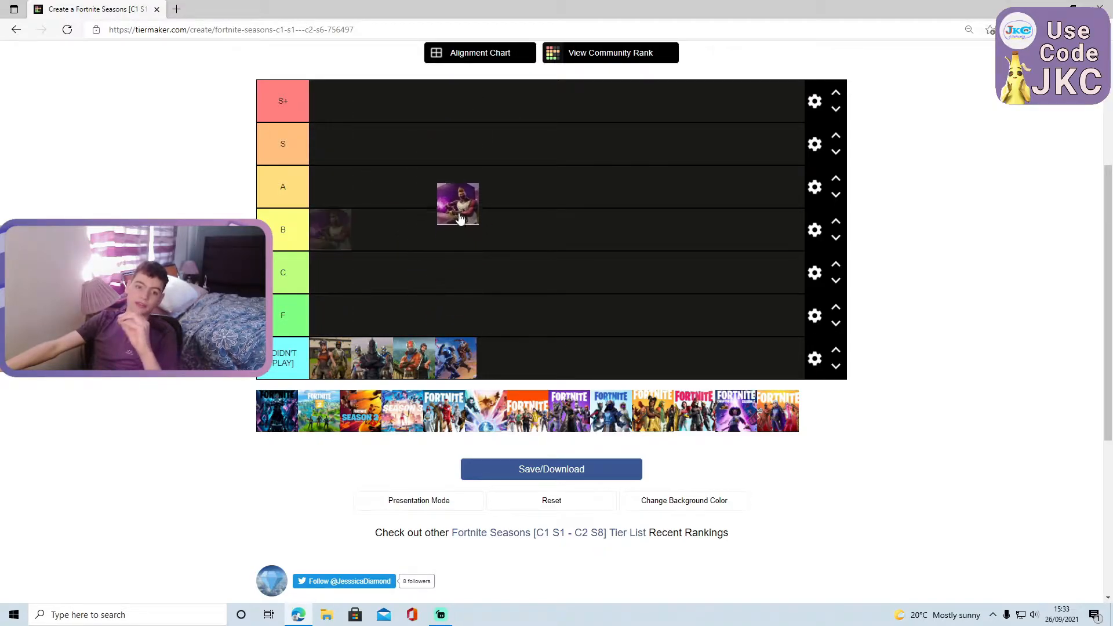
{"action": "left_click_drag", "start_coordinate": [458, 203], "coordinate": [447, 230]}
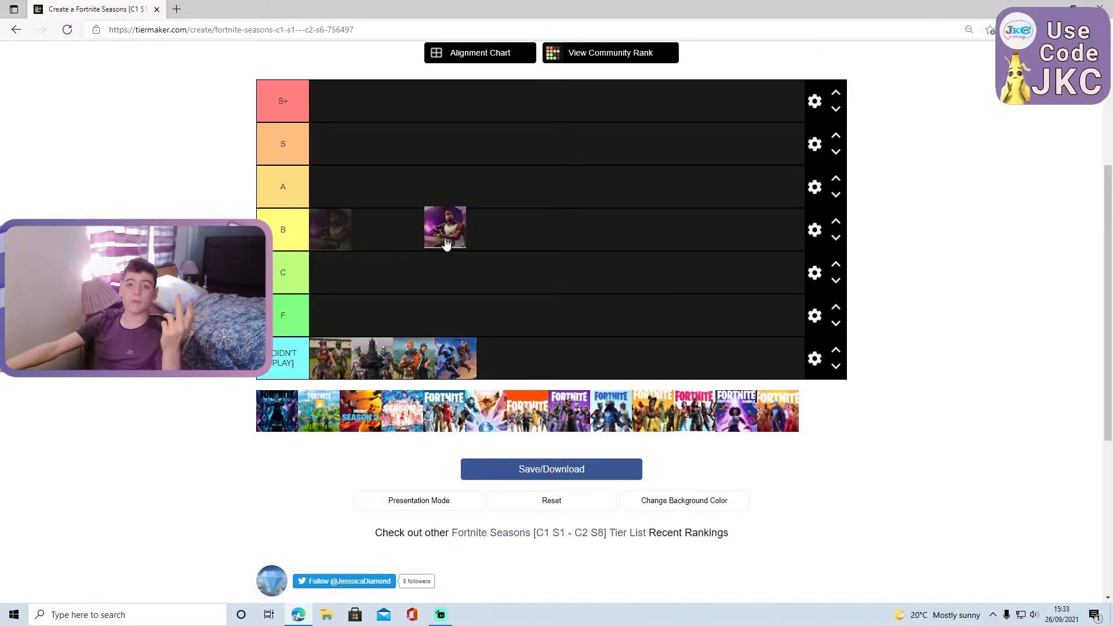
{"action": "left_click_drag", "start_coordinate": [445, 228], "coordinate": [483, 184]}
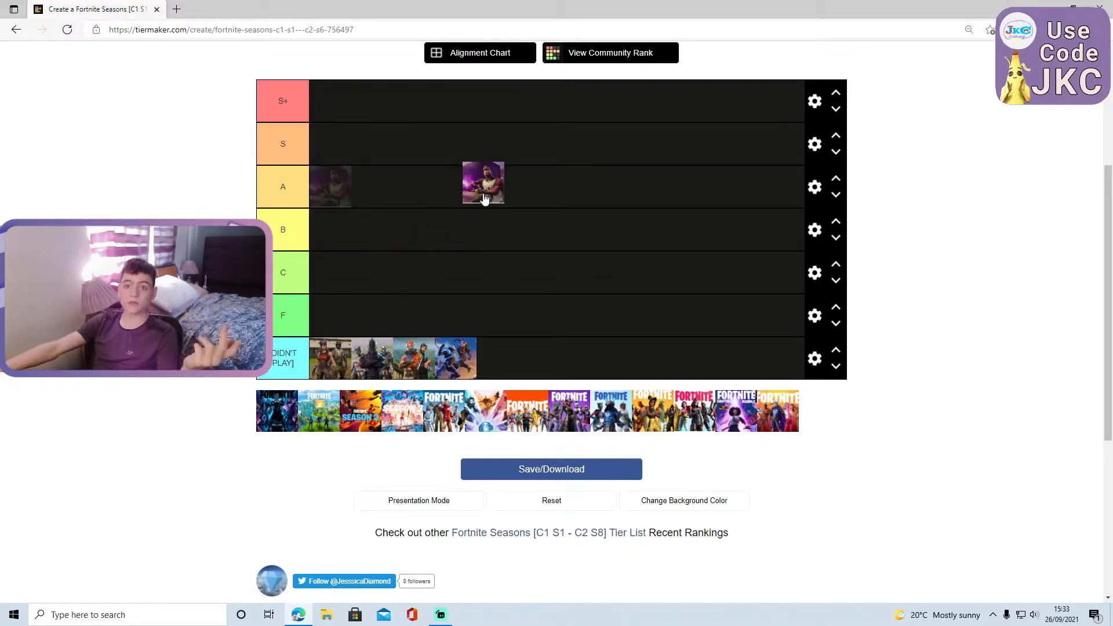
{"action": "left_click_drag", "start_coordinate": [483, 184], "coordinate": [481, 216]}
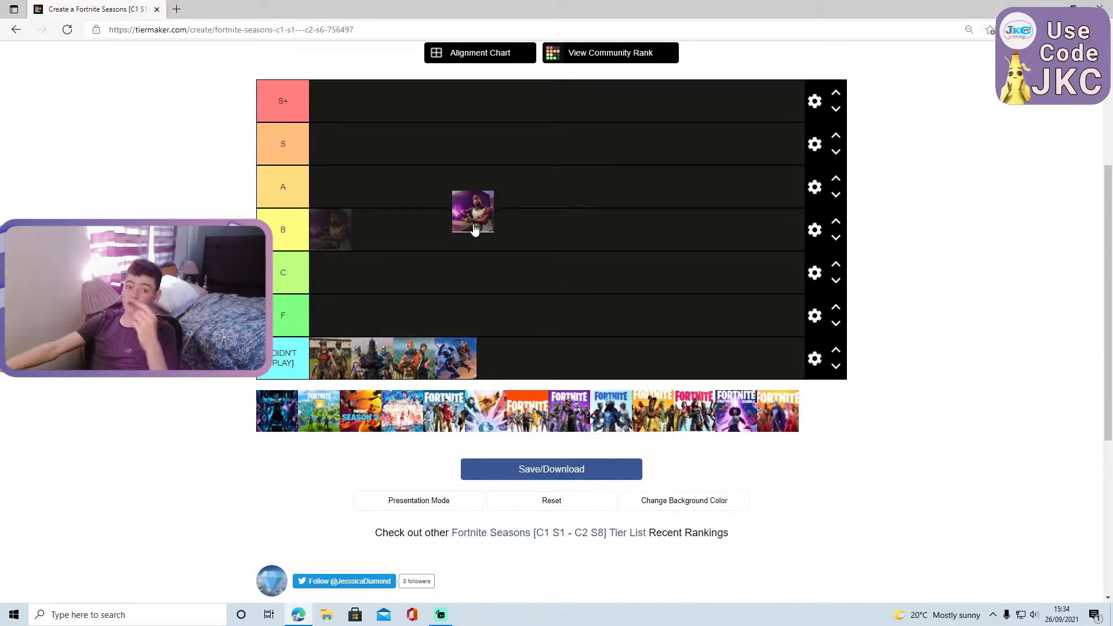
{"action": "left_click_drag", "start_coordinate": [472, 213], "coordinate": [535, 117]}
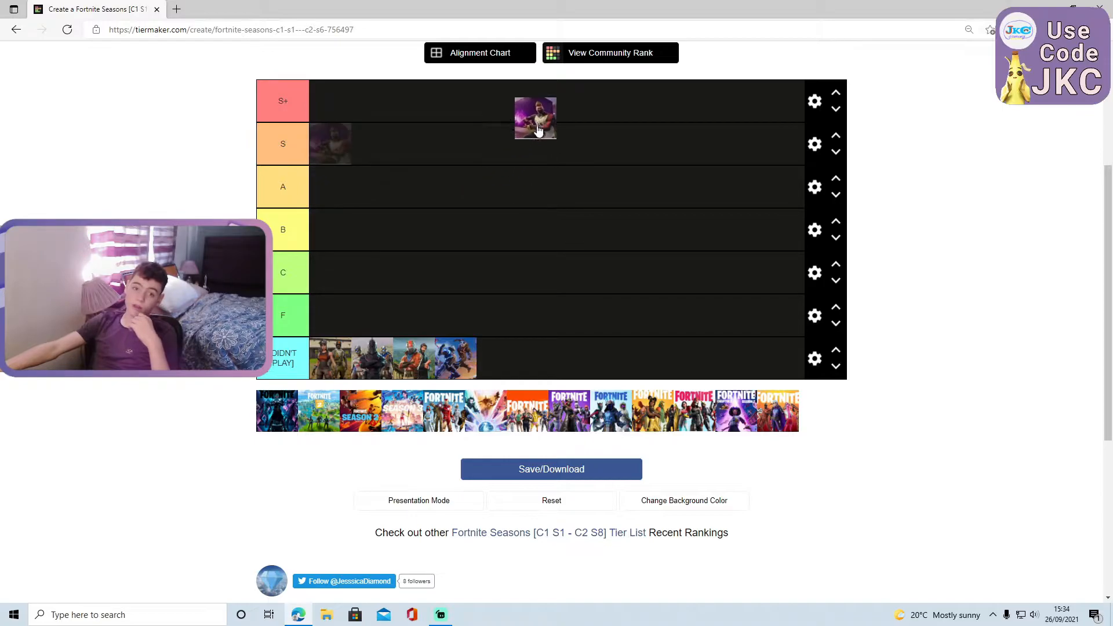
{"action": "left_click_drag", "start_coordinate": [536, 117], "coordinate": [466, 219]}
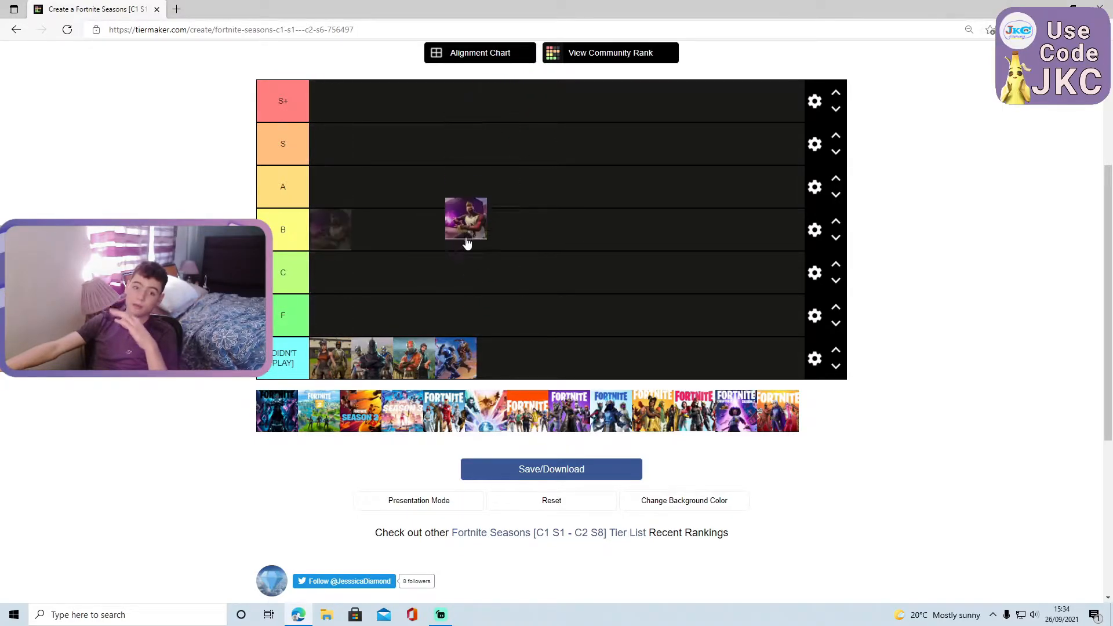
{"action": "left_click_drag", "start_coordinate": [465, 218], "coordinate": [329, 229]}
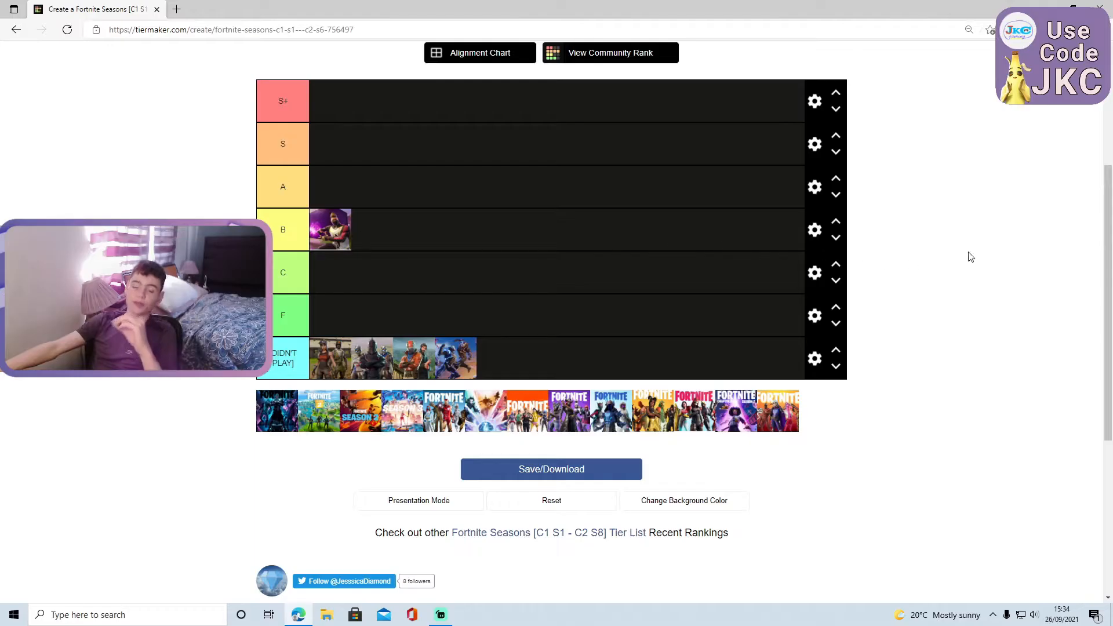
{"action": "mouse_move", "coordinate": [1036, 249]}
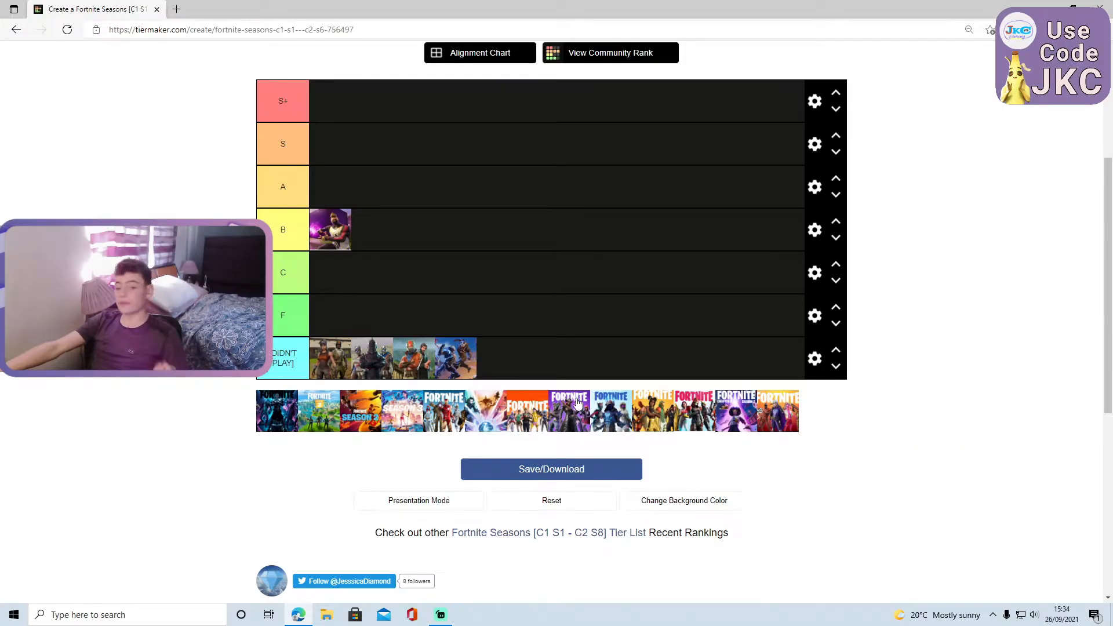
{"action": "mouse_move", "coordinate": [573, 423]}
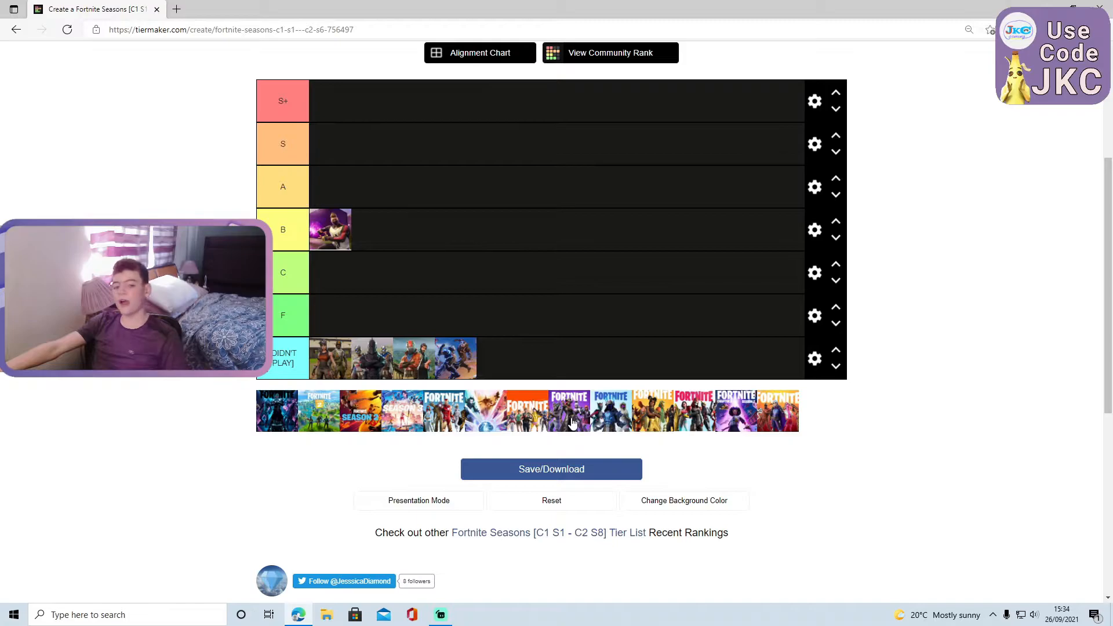
Drop the purple Fortnite season thumbnail from the pool into the C row
{"action": "left_click_drag", "start_coordinate": [572, 411], "coordinate": [334, 277]}
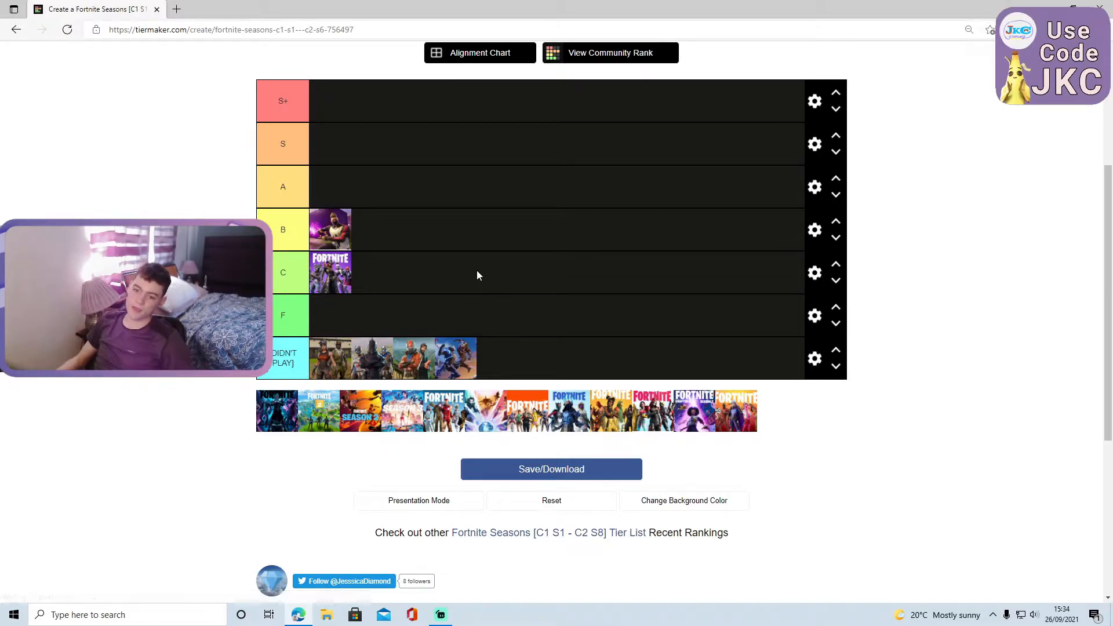
{"action": "mouse_move", "coordinate": [525, 250]}
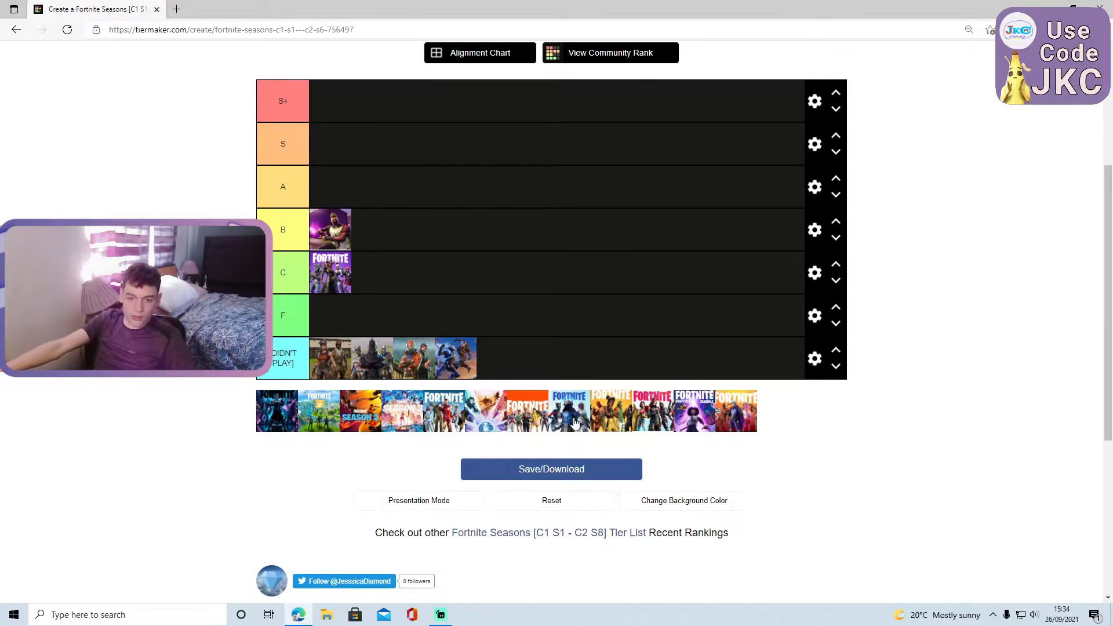
Move the icy blue season thumbnail from the pool into the S row
{"action": "left_click_drag", "start_coordinate": [569, 411], "coordinate": [469, 237]}
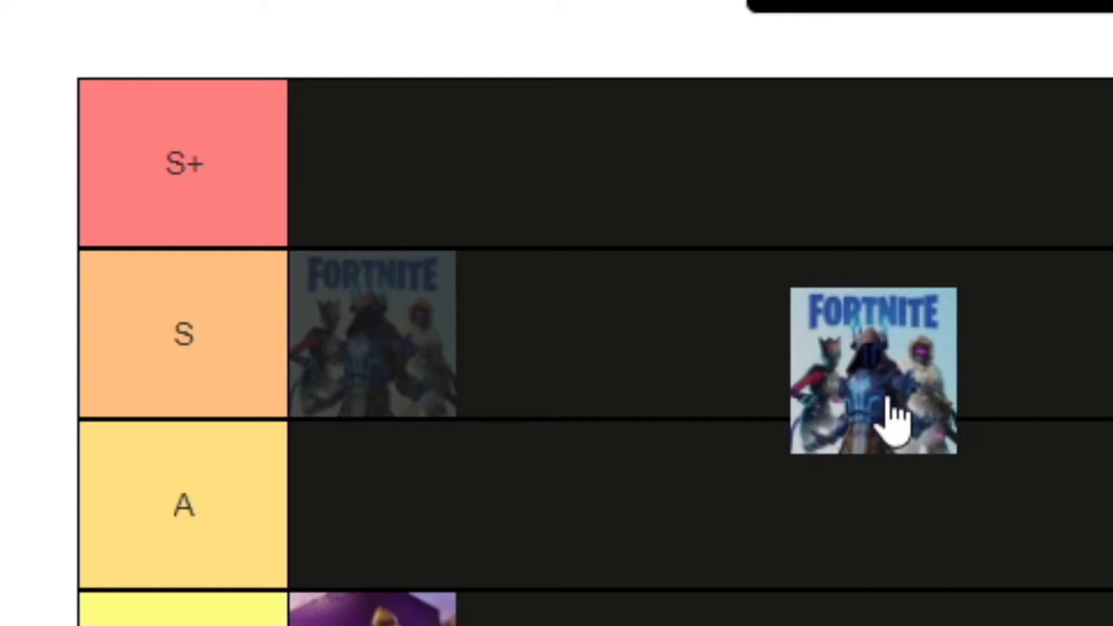
{"action": "left_click_drag", "start_coordinate": [874, 373], "coordinate": [373, 334]}
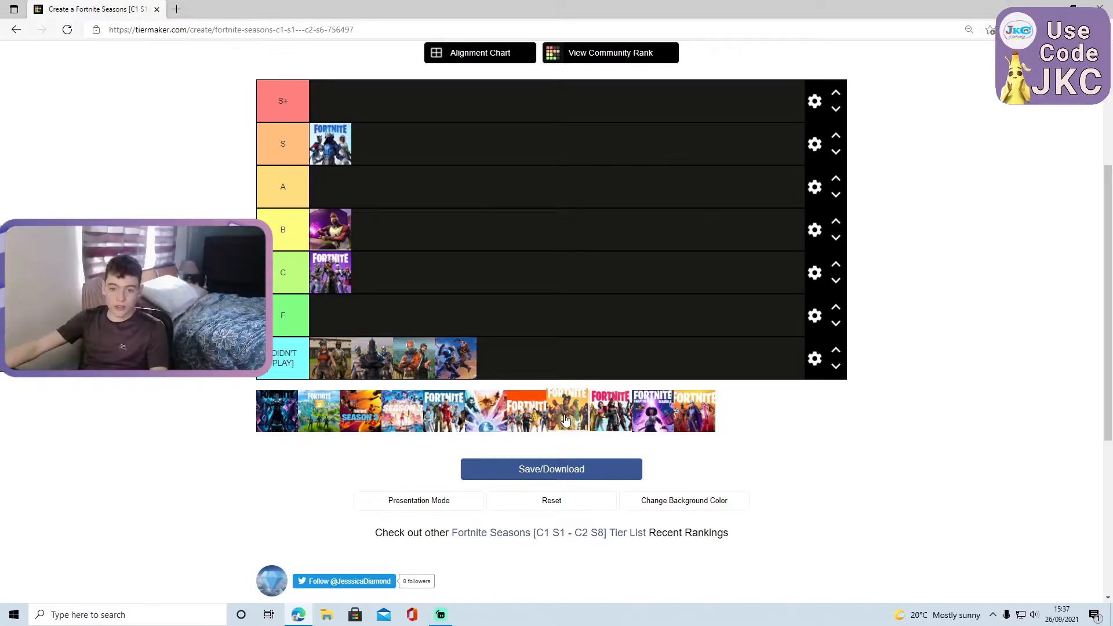
Pull the golden season thumbnail from the pool into the C row as its second entry
{"action": "left_click_drag", "start_coordinate": [544, 410], "coordinate": [543, 335]}
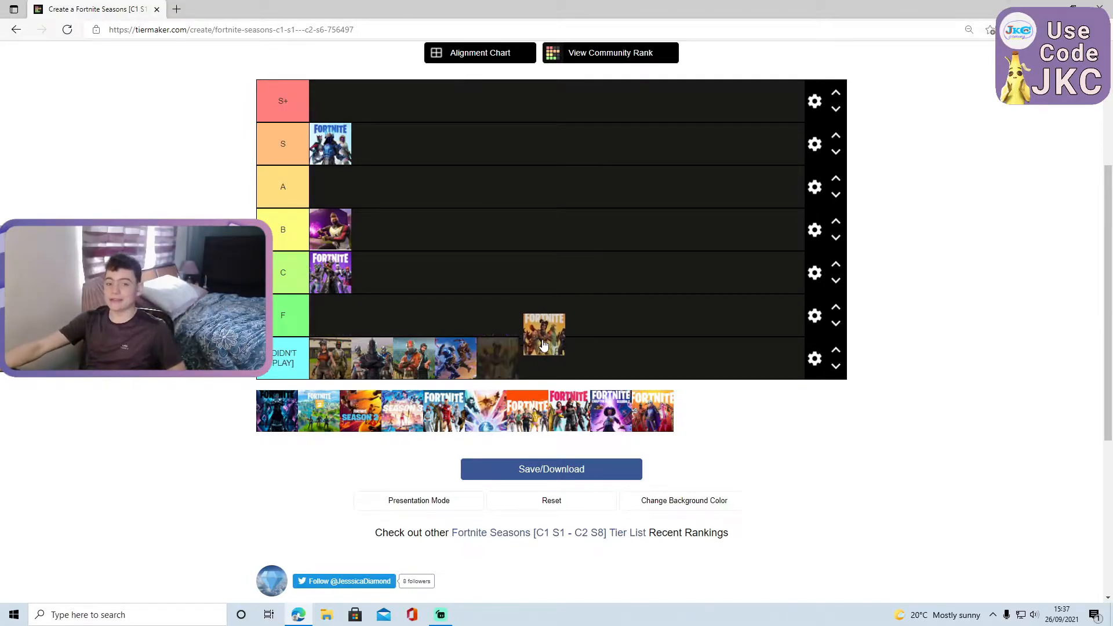
{"action": "left_click_drag", "start_coordinate": [543, 333], "coordinate": [551, 262]}
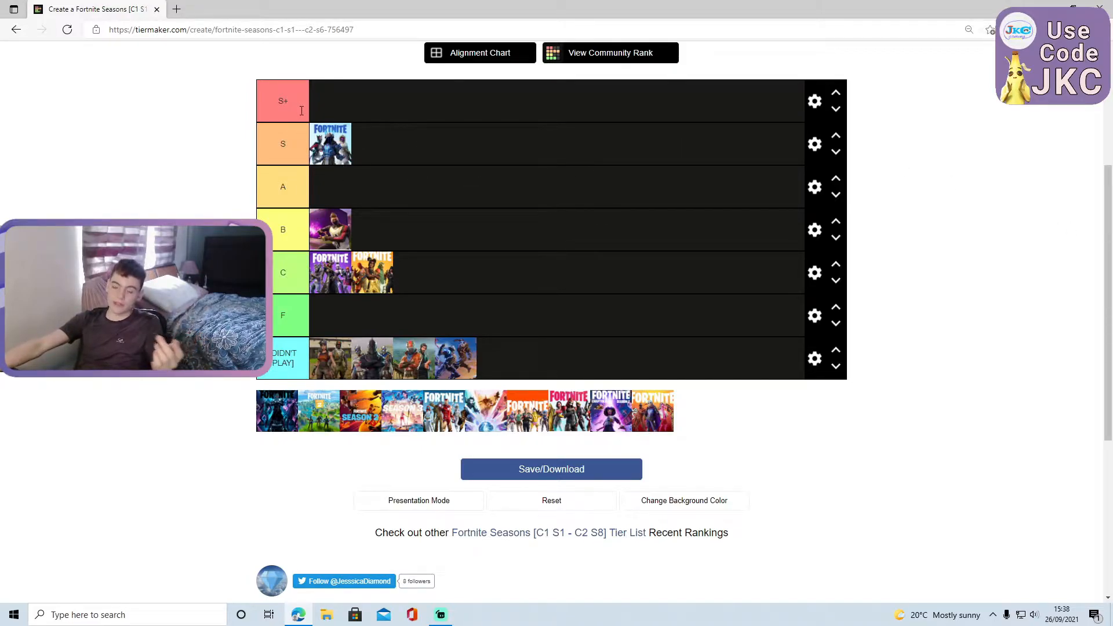
{"action": "mouse_move", "coordinate": [409, 265]}
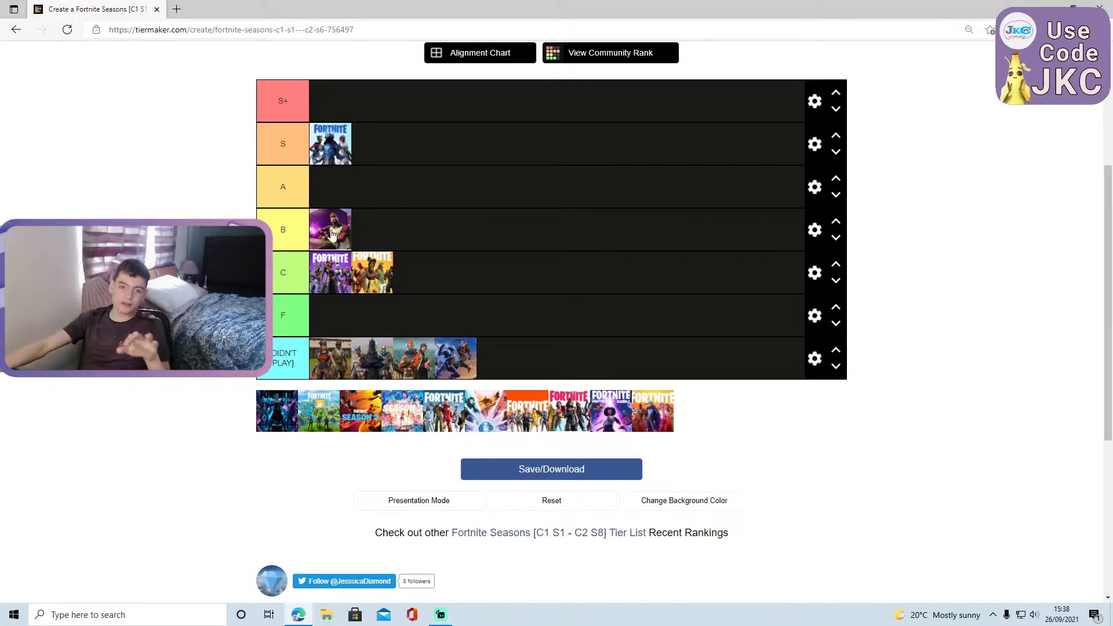
{"action": "mouse_move", "coordinate": [444, 190]}
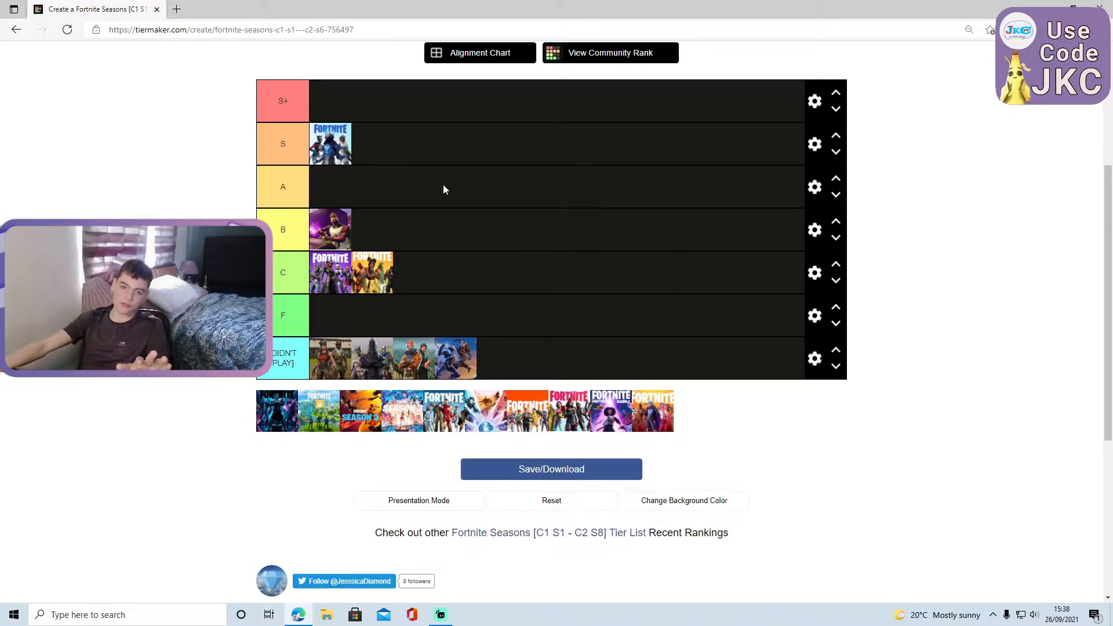
{"action": "mouse_move", "coordinate": [348, 161]}
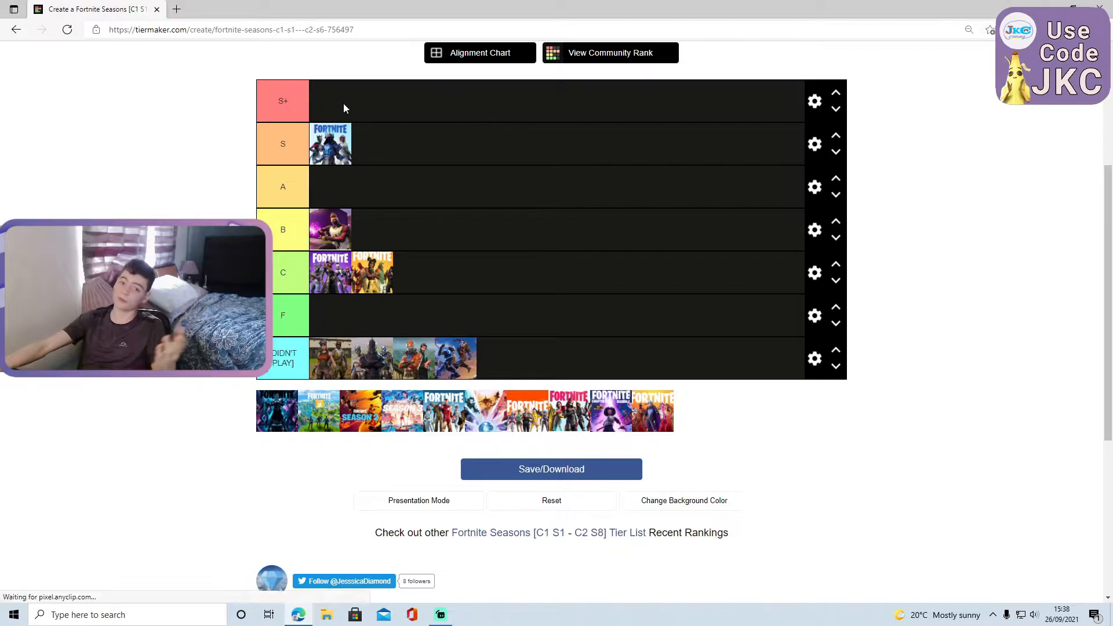
{"action": "mouse_move", "coordinate": [547, 335]}
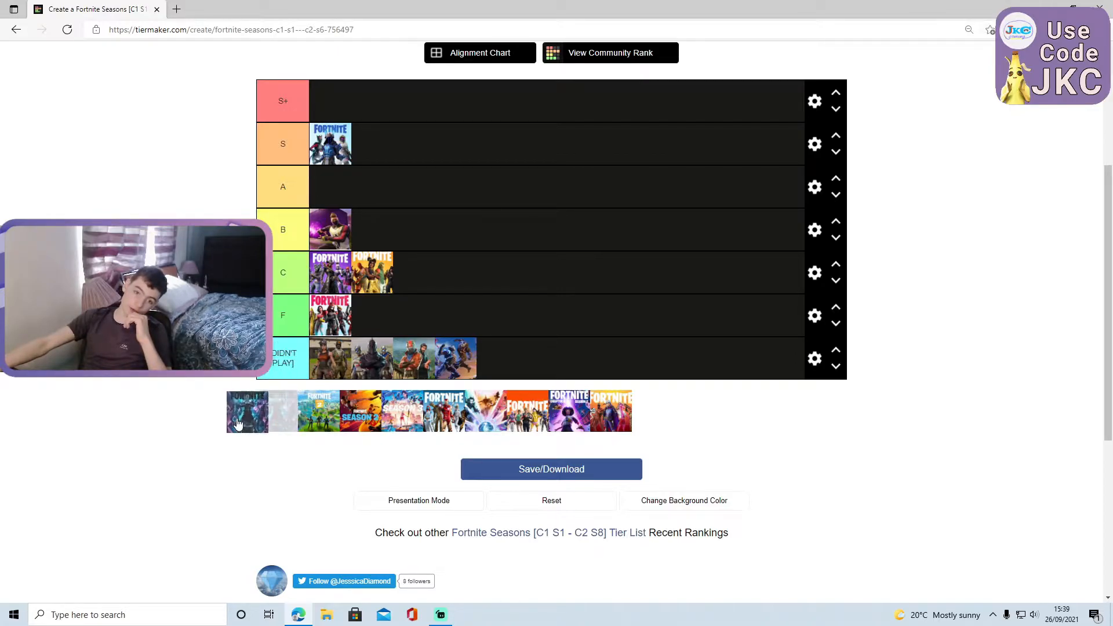
Put the dark blue season thumbnail in the F row beside the red-and-white one
{"action": "left_click_drag", "start_coordinate": [248, 411], "coordinate": [383, 314]}
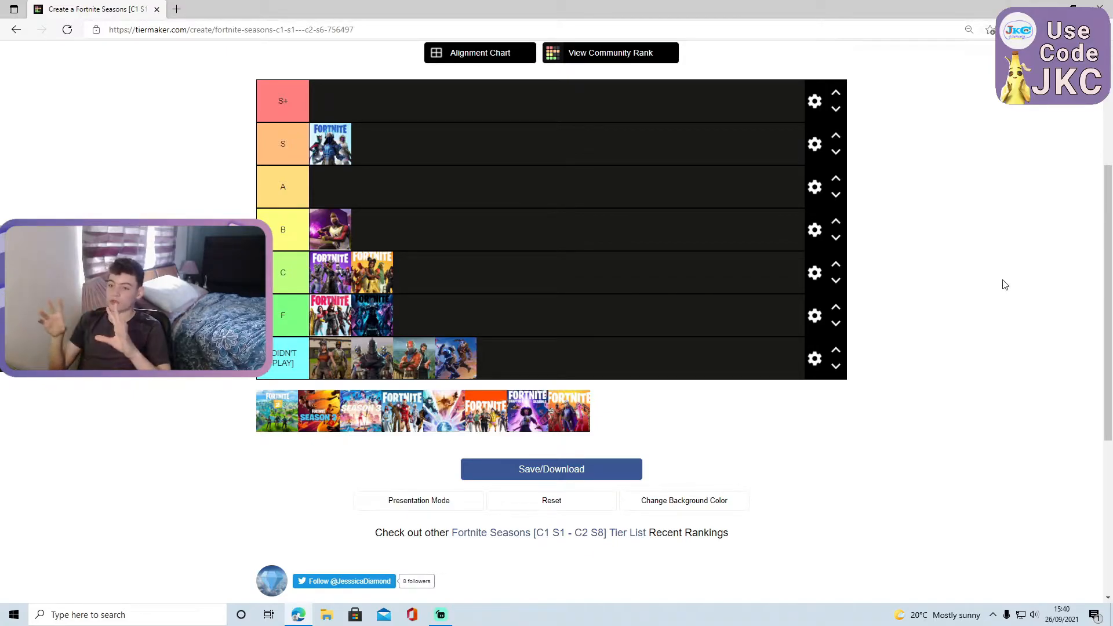
{"action": "mouse_move", "coordinate": [979, 271]}
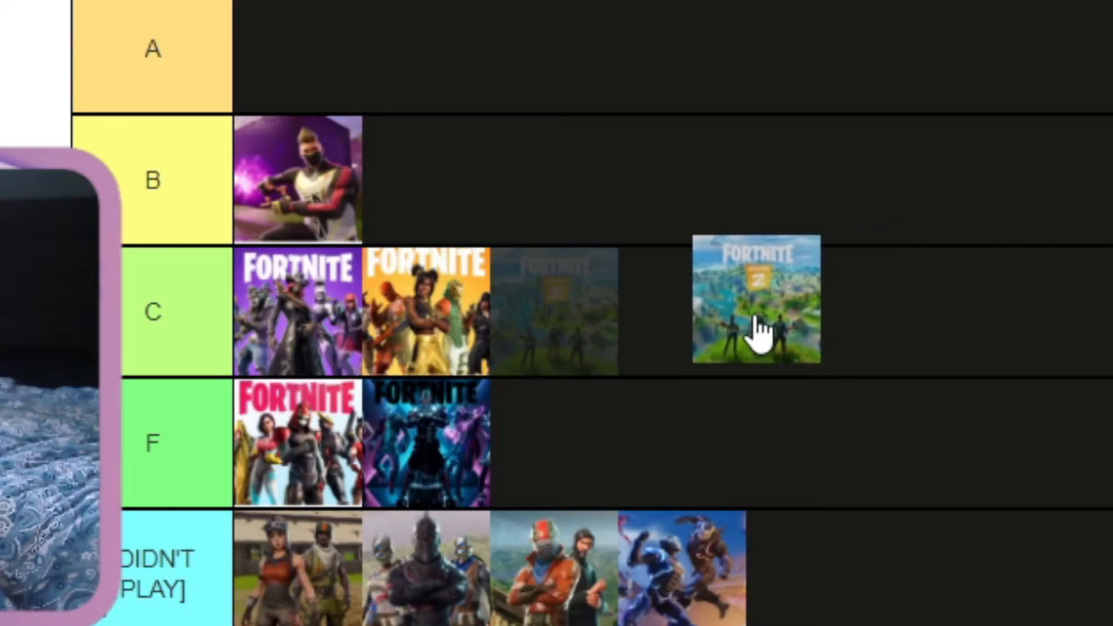
Add the green Chapter 2 thumbnail to the C row after the two existing images
{"action": "left_click_drag", "start_coordinate": [756, 305], "coordinate": [557, 306]}
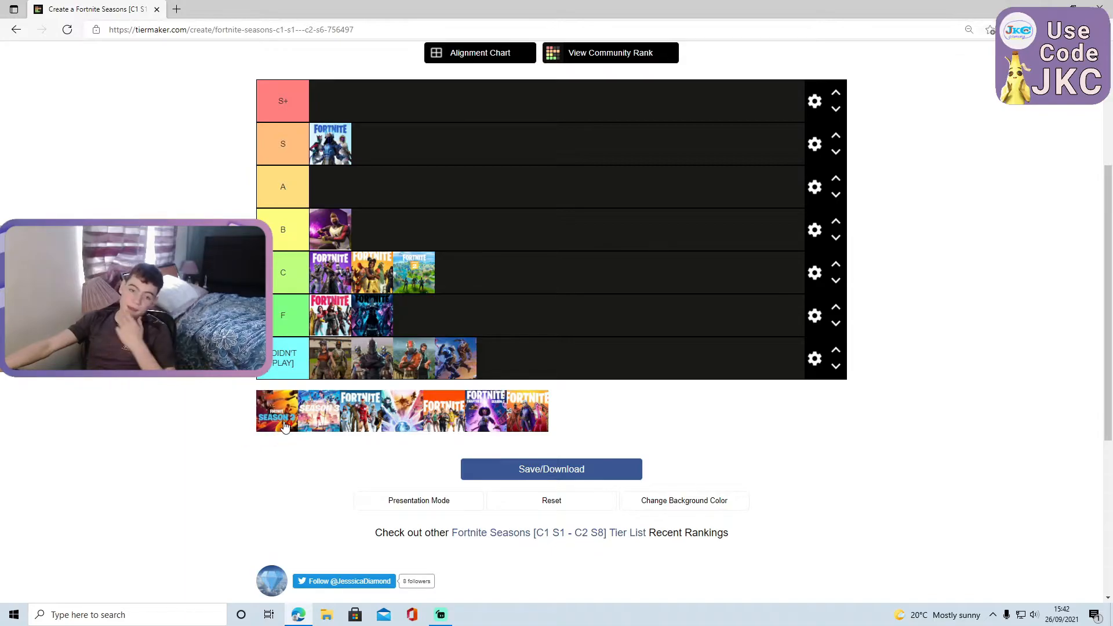
{"action": "left_click_drag", "start_coordinate": [276, 410], "coordinate": [137, 396]}
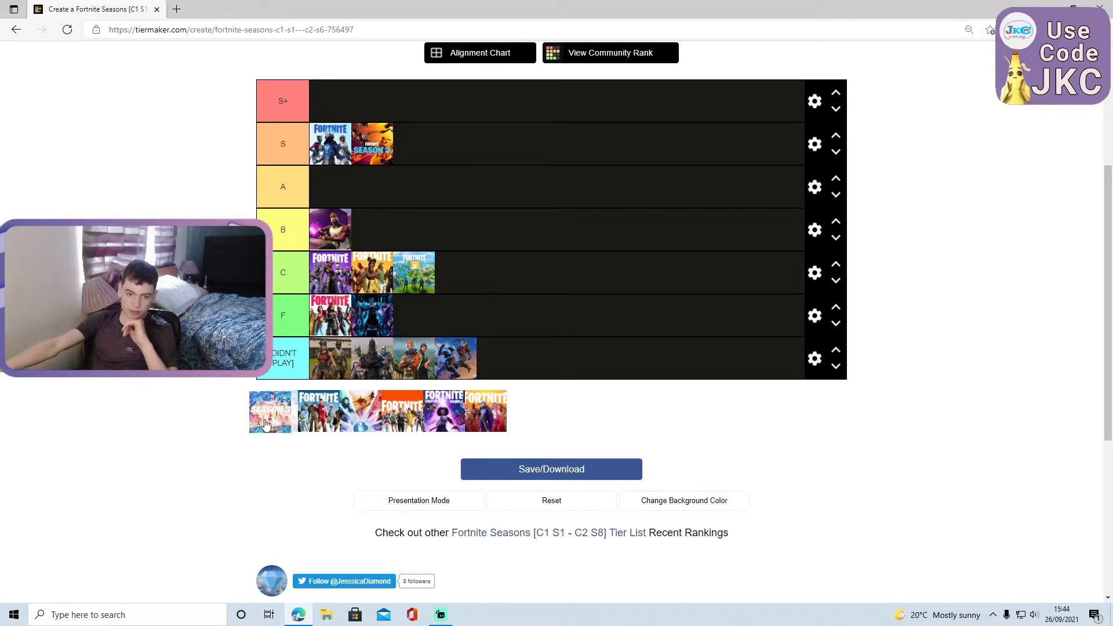
{"action": "left_click_drag", "start_coordinate": [269, 410], "coordinate": [231, 190]}
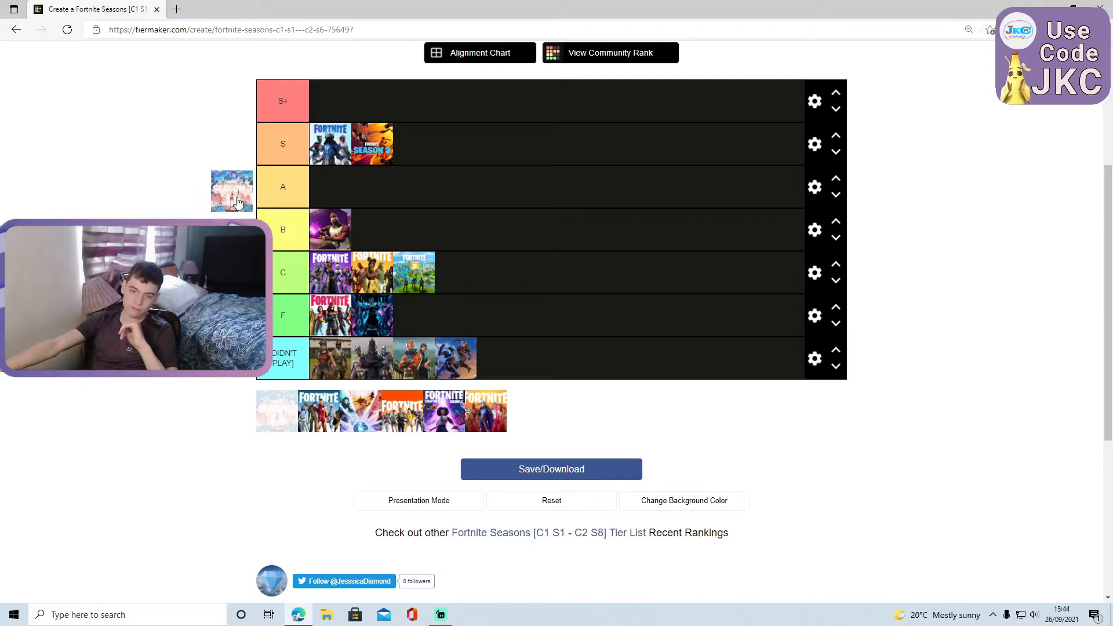
Drop the pale pink season thumbnail into the A row and adjust its position there
{"action": "left_click_drag", "start_coordinate": [232, 190], "coordinate": [337, 180]}
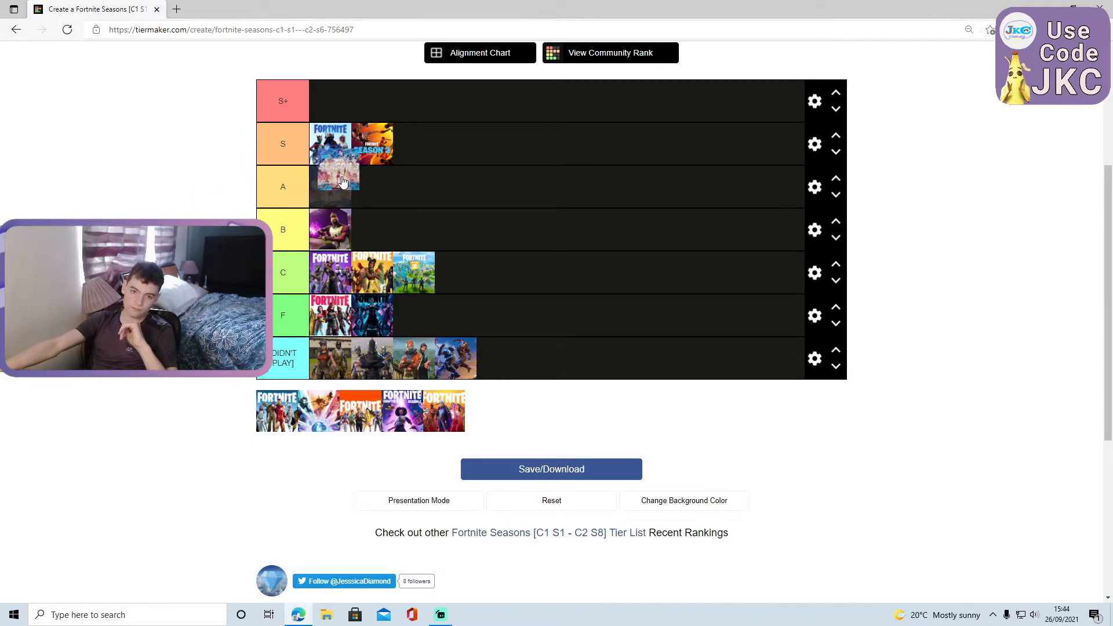
{"action": "left_click_drag", "start_coordinate": [337, 177], "coordinate": [439, 164]}
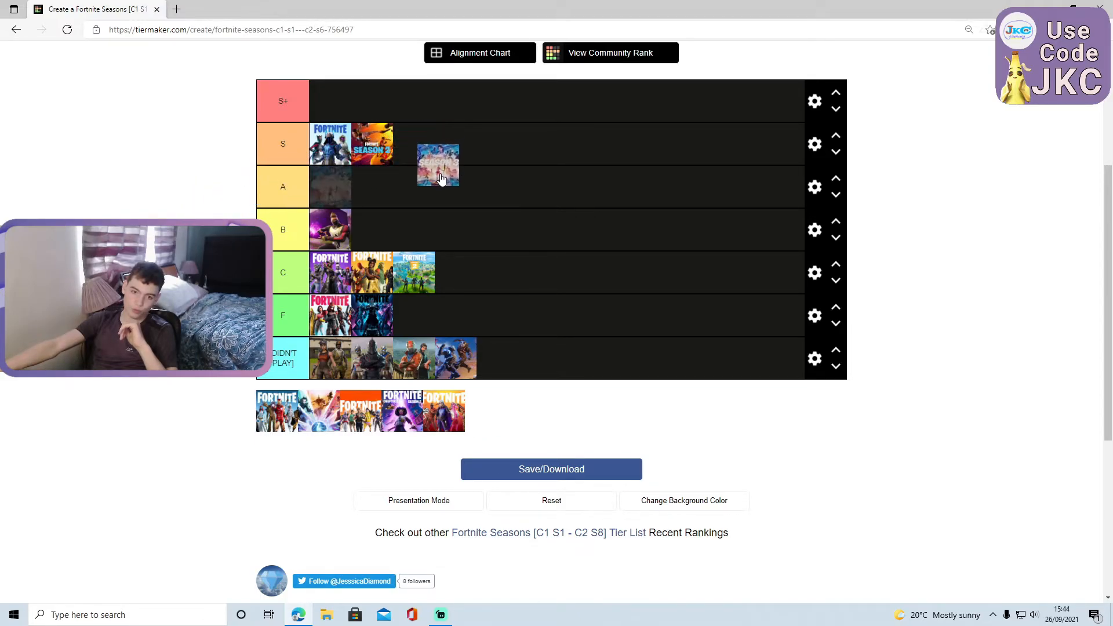
{"action": "left_click_drag", "start_coordinate": [439, 165], "coordinate": [449, 175]}
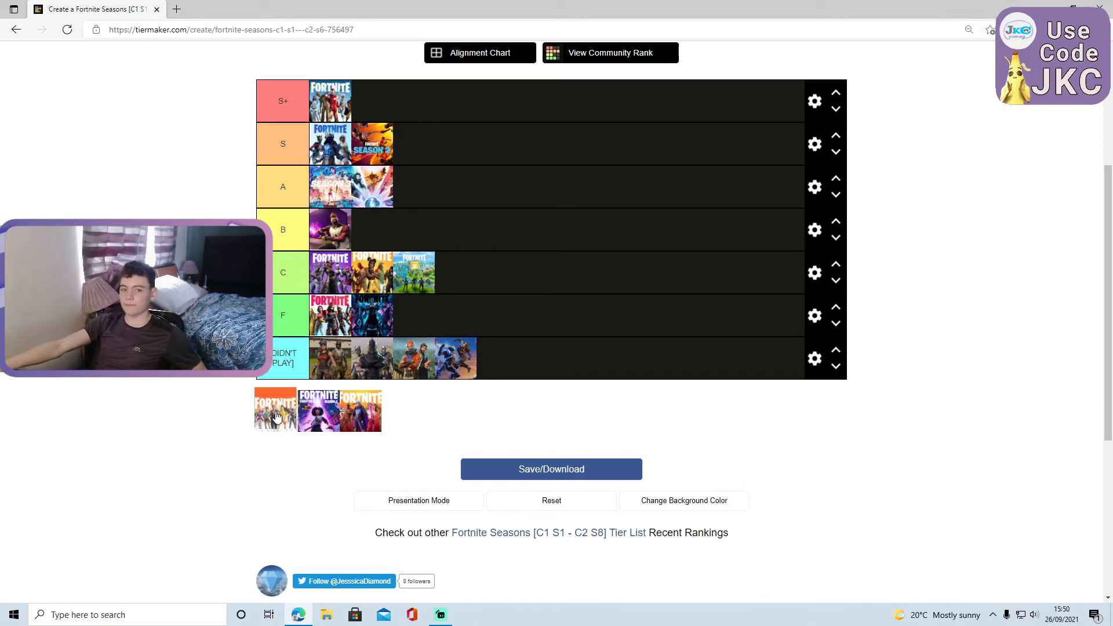
{"action": "left_click_drag", "start_coordinate": [275, 410], "coordinate": [186, 410]}
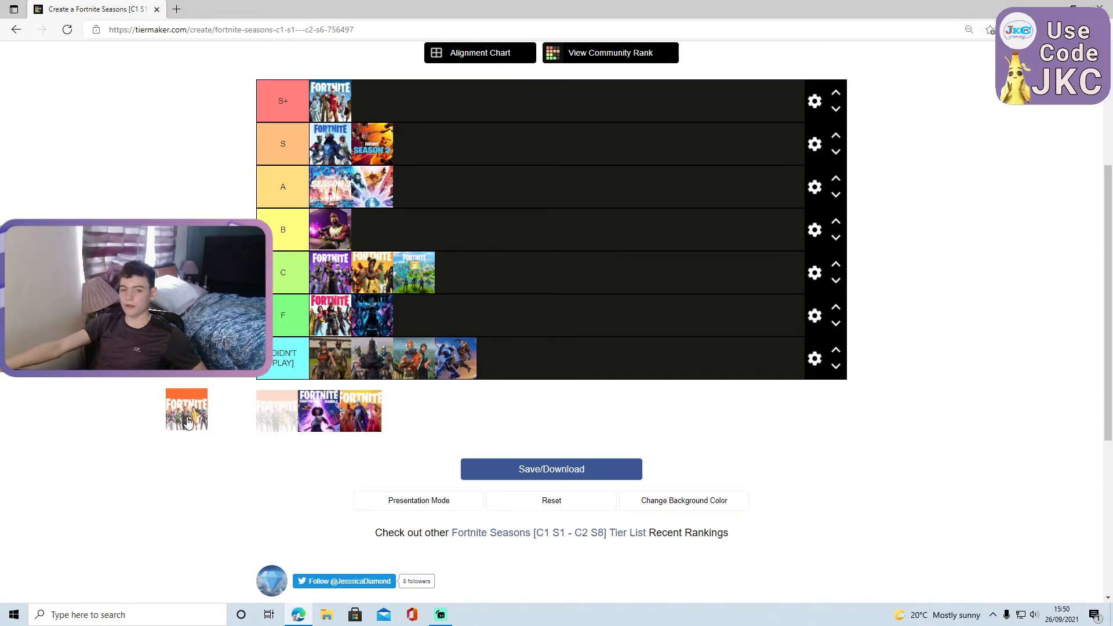
{"action": "left_click_drag", "start_coordinate": [187, 410], "coordinate": [369, 228]}
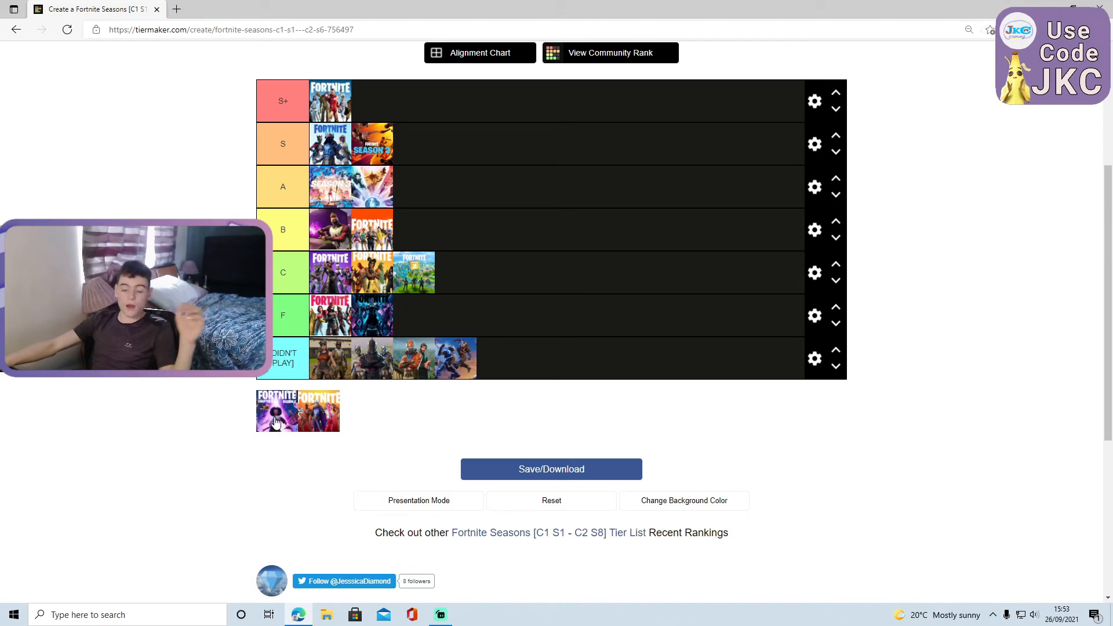
{"action": "mouse_move", "coordinate": [282, 420]}
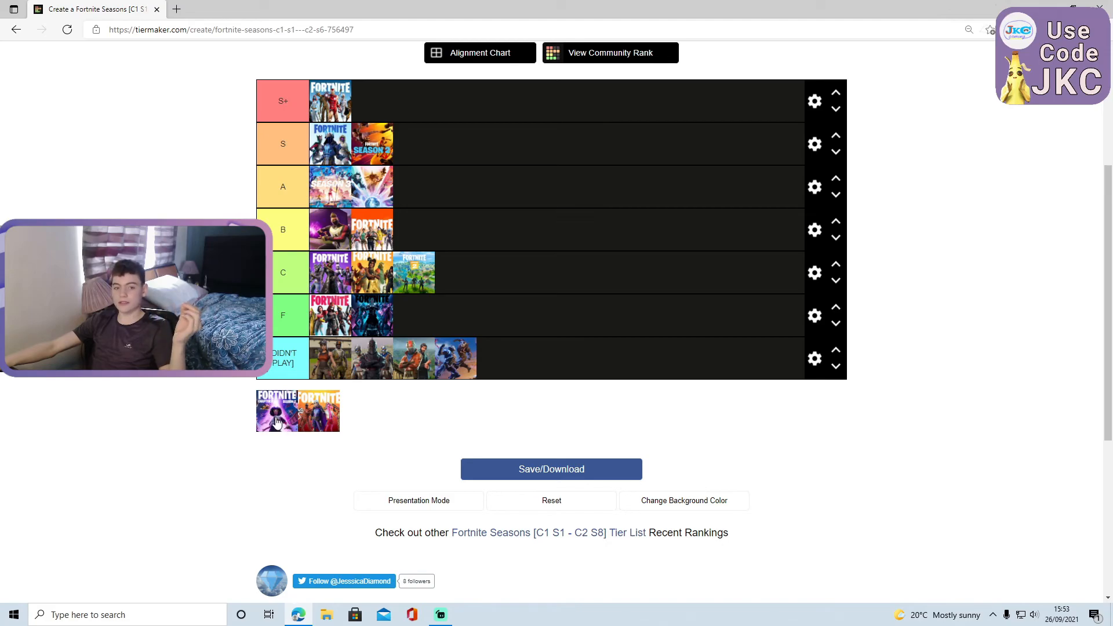
Drag the purple-and-white season thumbnail from the pool to the end of the A row
{"action": "left_click_drag", "start_coordinate": [276, 410], "coordinate": [439, 170]}
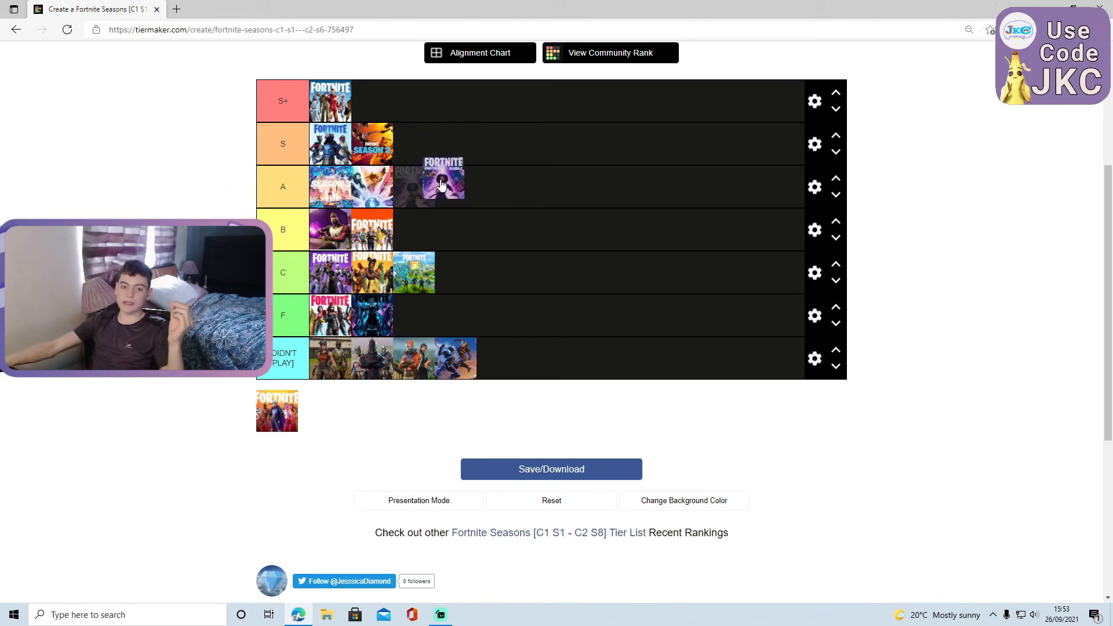
{"action": "left_click_drag", "start_coordinate": [443, 180], "coordinate": [455, 215]}
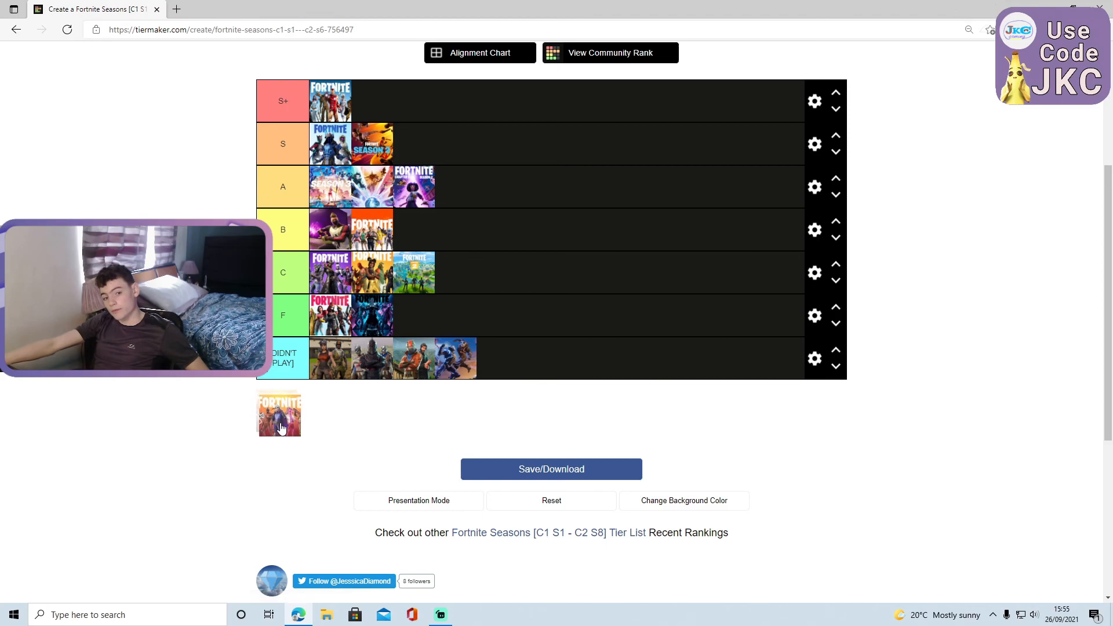
Pull the last thumbnail from the pool and try it in the B, S, A and S+ rows, ending at S
{"action": "left_click_drag", "start_coordinate": [279, 414], "coordinate": [561, 469]}
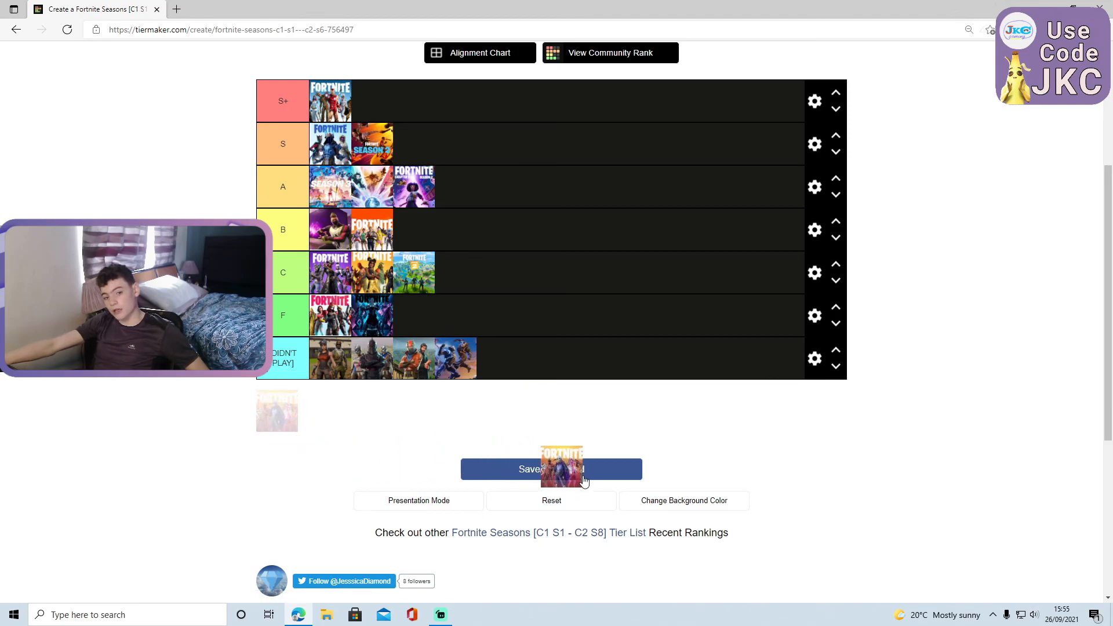
{"action": "left_click_drag", "start_coordinate": [561, 468], "coordinate": [626, 228]}
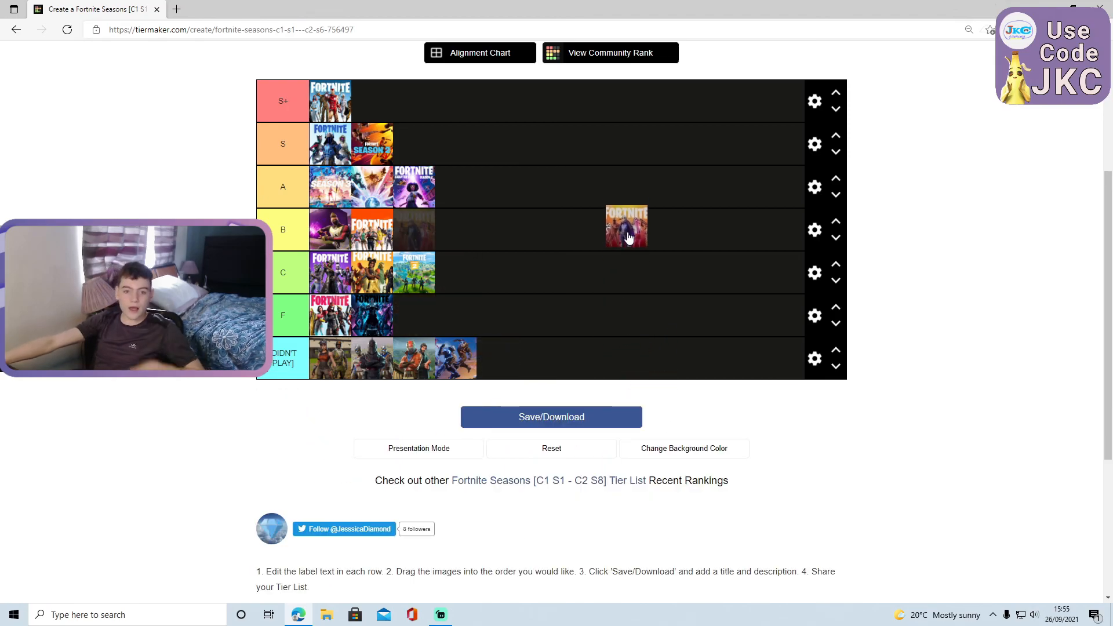
{"action": "left_click_drag", "start_coordinate": [627, 227], "coordinate": [614, 165]}
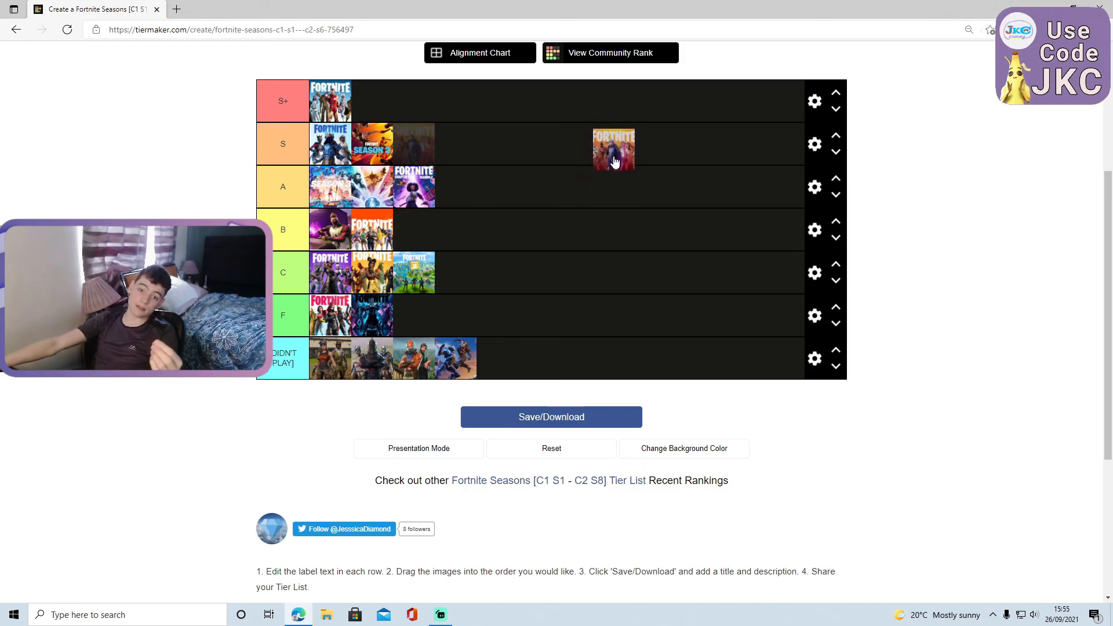
{"action": "left_click_drag", "start_coordinate": [613, 148], "coordinate": [629, 153]}
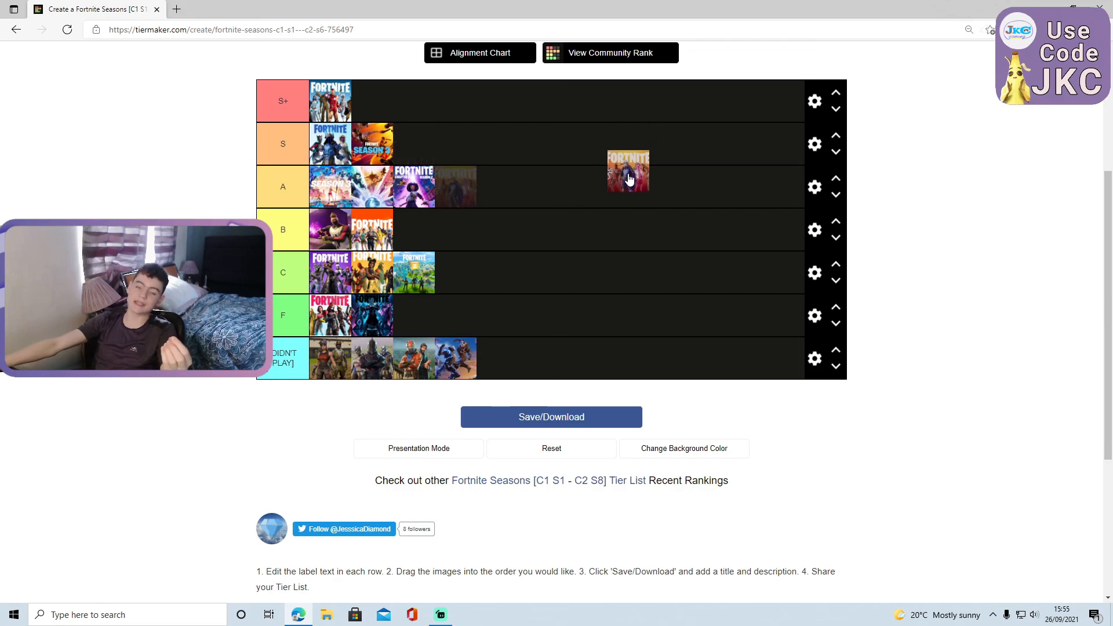
{"action": "left_click_drag", "start_coordinate": [628, 170], "coordinate": [462, 134]}
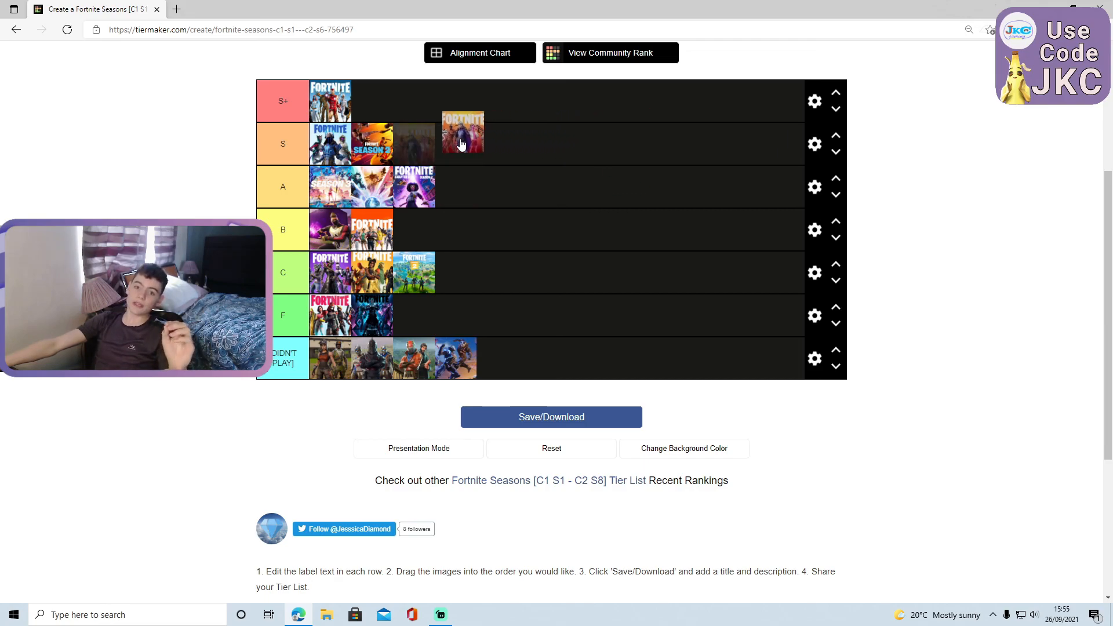
{"action": "left_click_drag", "start_coordinate": [463, 132], "coordinate": [371, 101]}
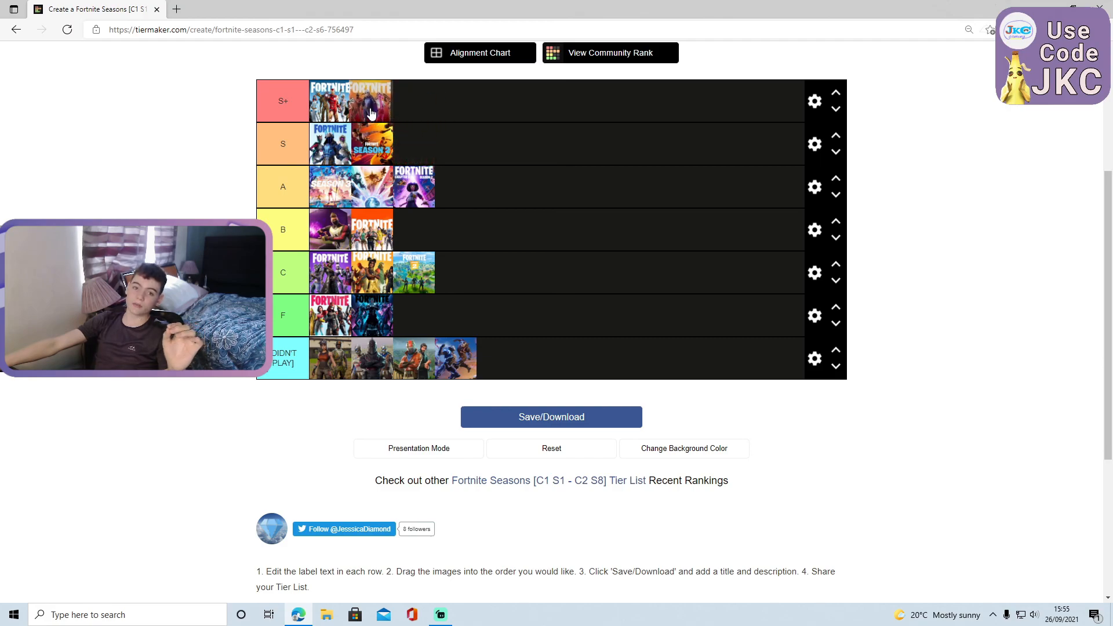
{"action": "left_click_drag", "start_coordinate": [372, 101], "coordinate": [421, 134]}
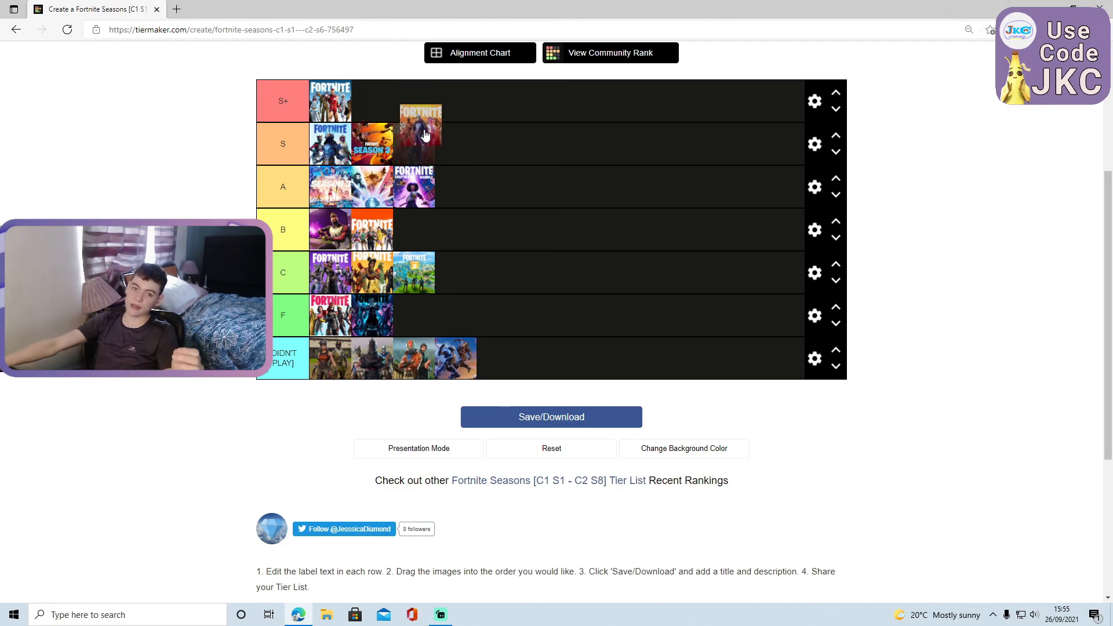